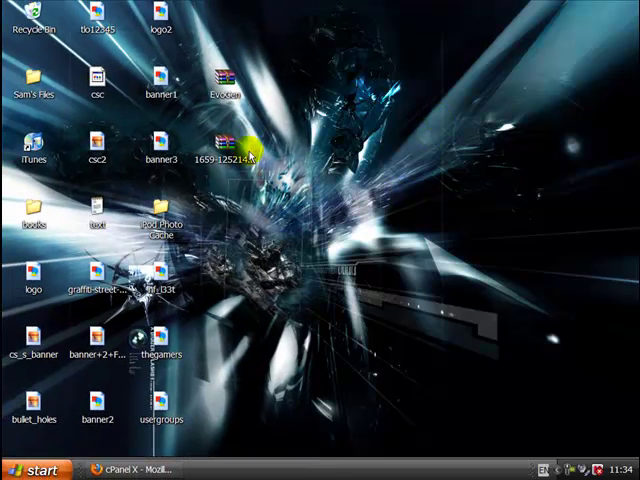
mouse_move(310, 145)
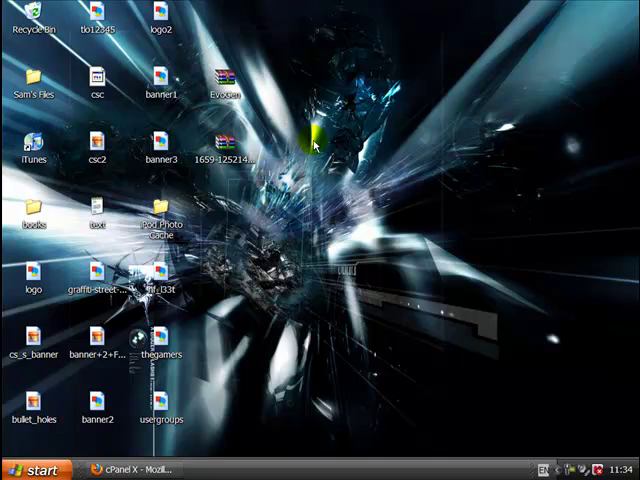
mouse_move(328, 128)
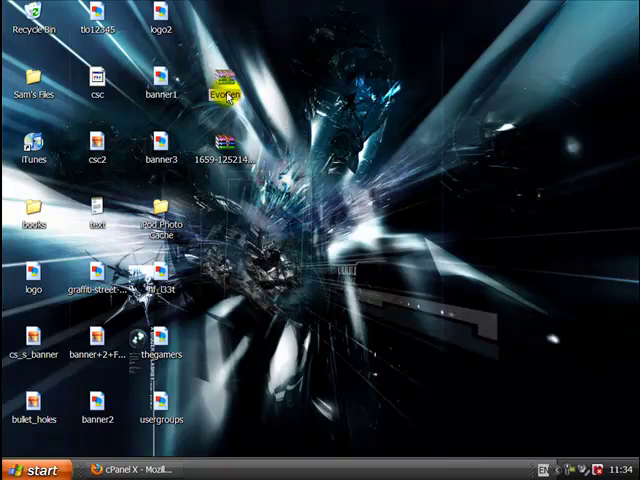
Extract the EvoGen archive with WinRAR and open the resulting EvoGen folder.
right_click(222, 78)
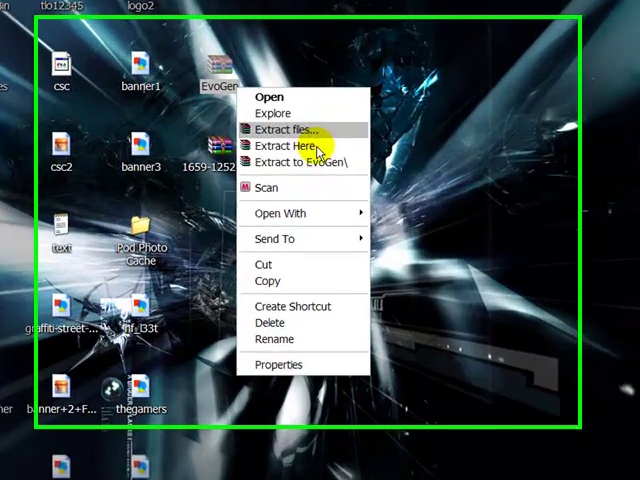
click(283, 145)
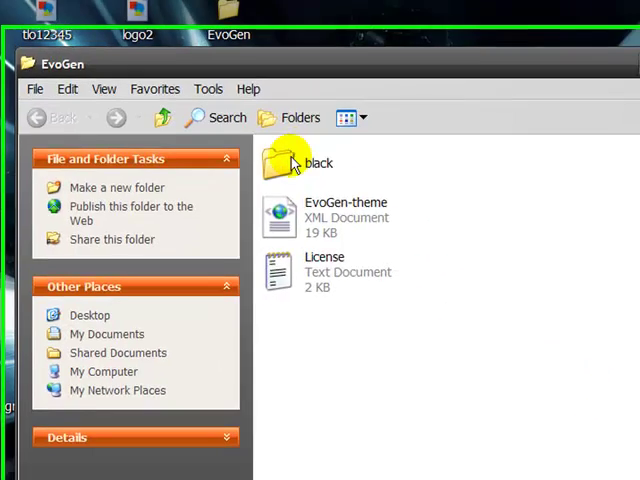
double_click(281, 160)
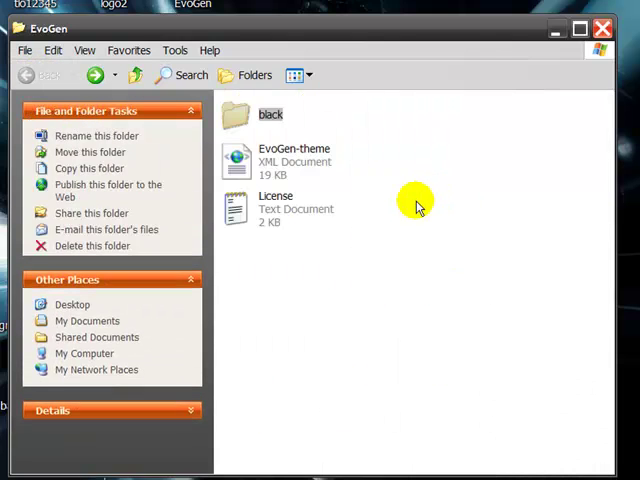
Add the black folder to a new WinRAR archive named black.
right_click(270, 114)
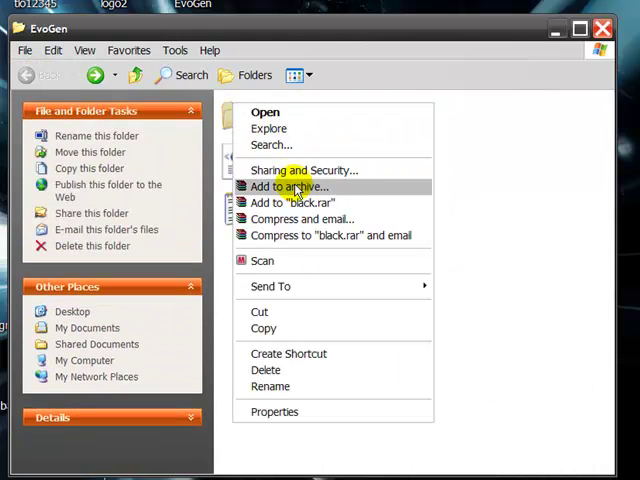
mouse_move(300, 203)
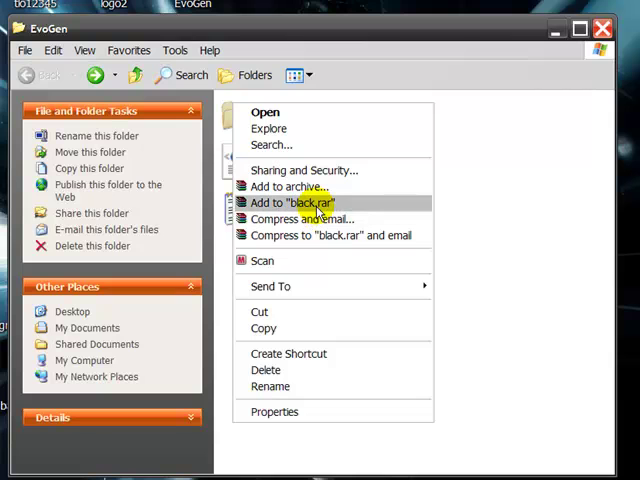
mouse_move(303, 170)
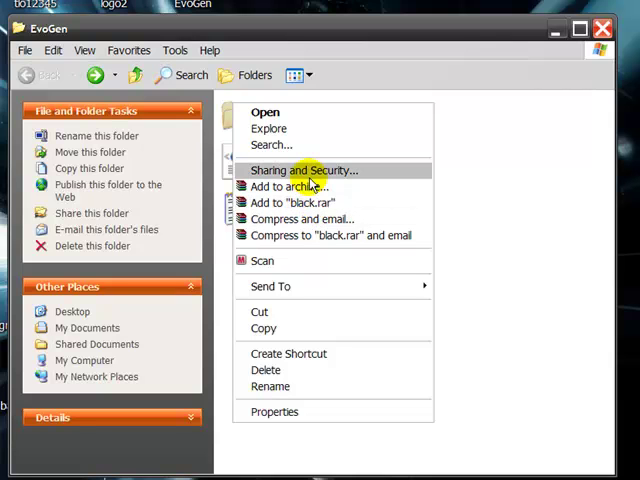
click(287, 187)
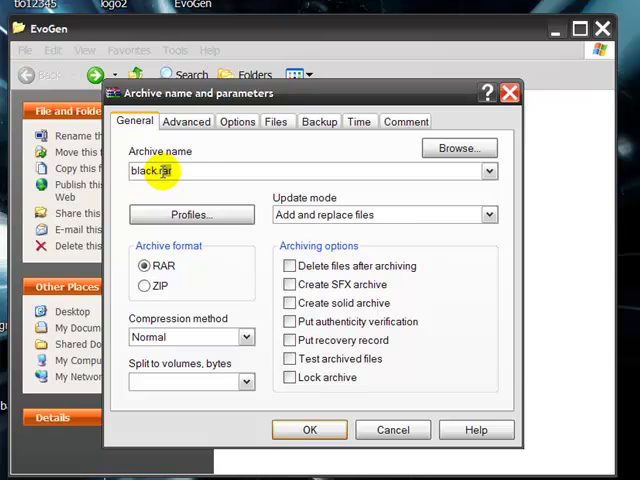
click(145, 285)
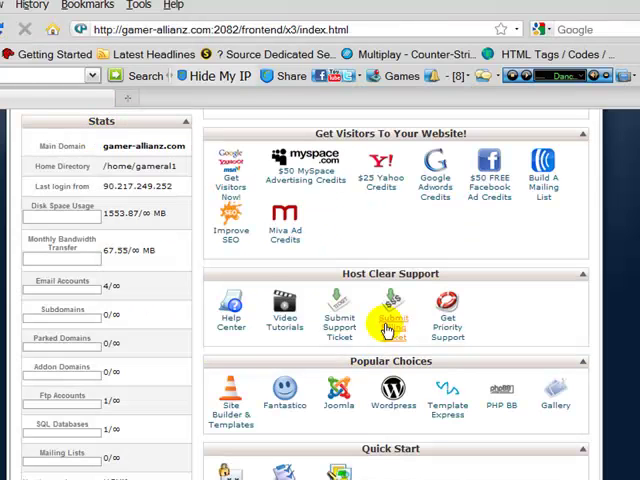
Navigate cPanel File Manager from the web root to public_html/forum/images.
scroll(down, 3)
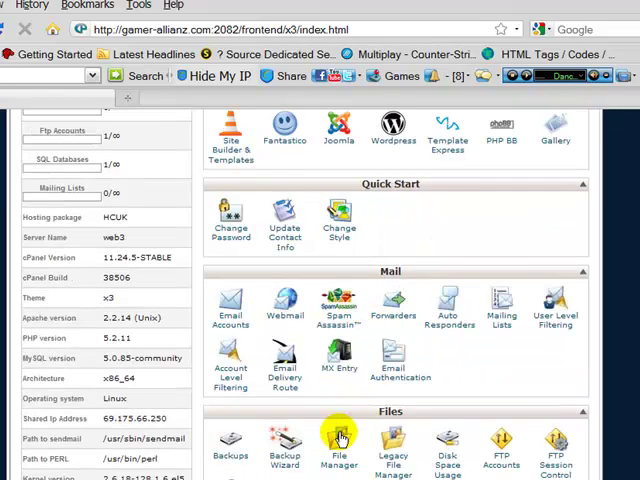
scroll(down, 3)
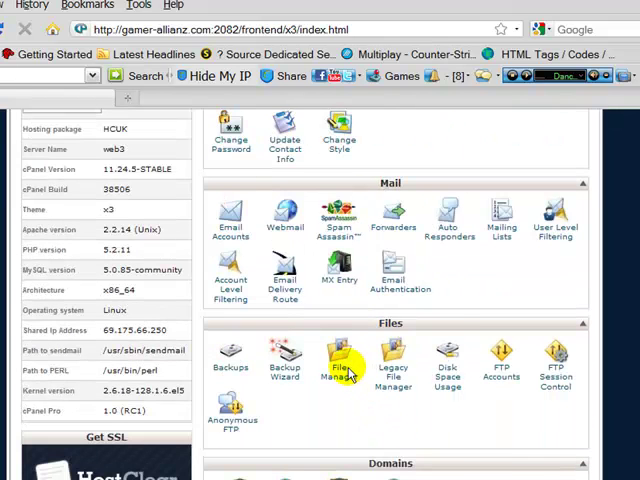
click(338, 360)
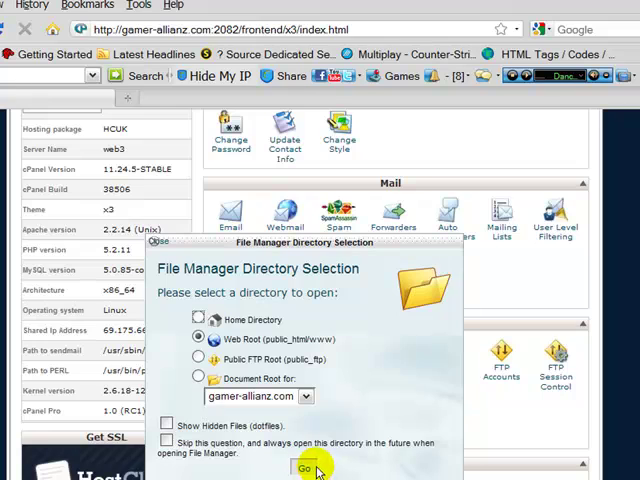
click(305, 470)
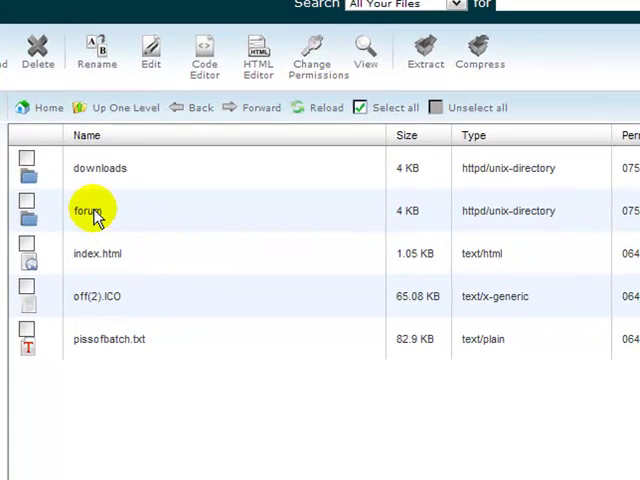
double_click(89, 210)
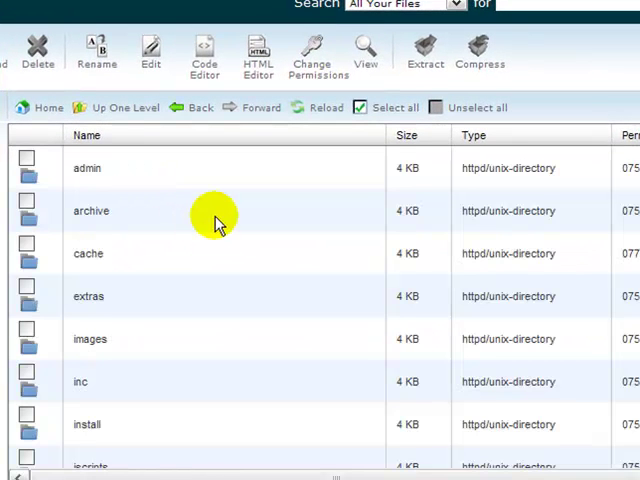
mouse_move(100, 340)
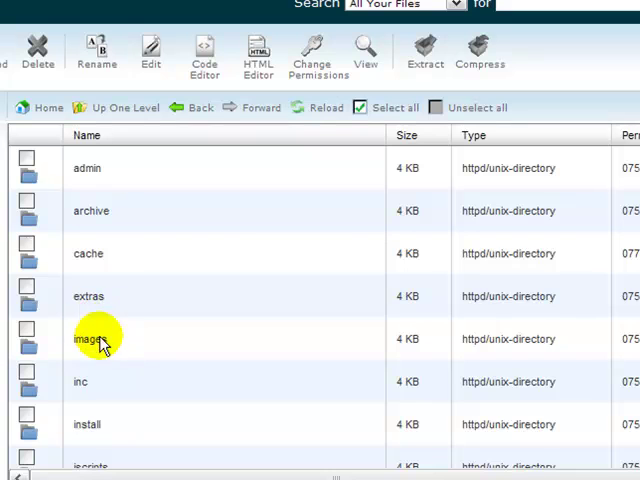
click(200, 107)
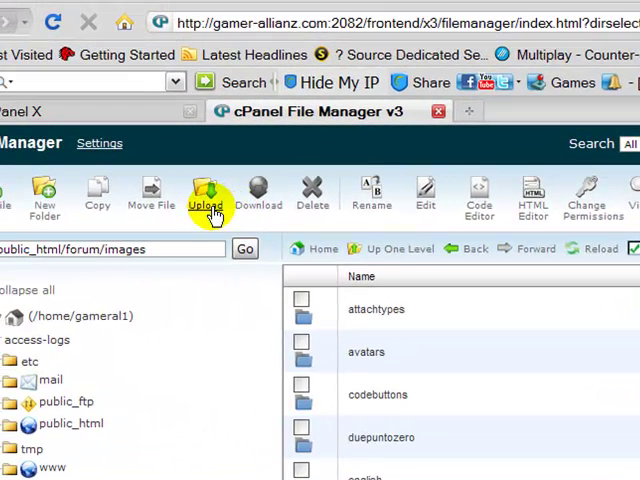
Upload black.zip from the computer into public_html/forum/images.
click(205, 195)
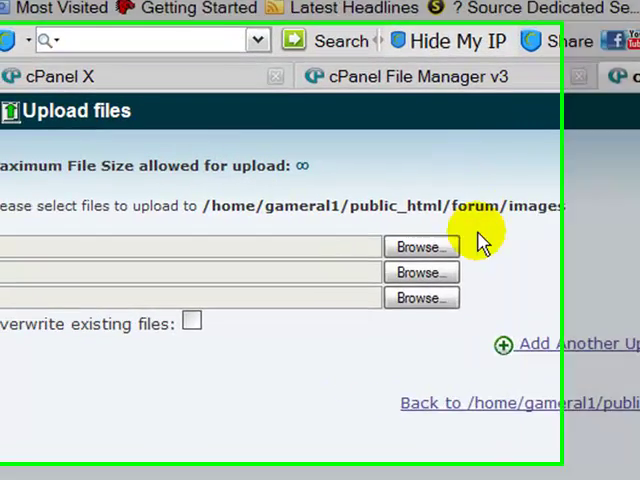
click(418, 246)
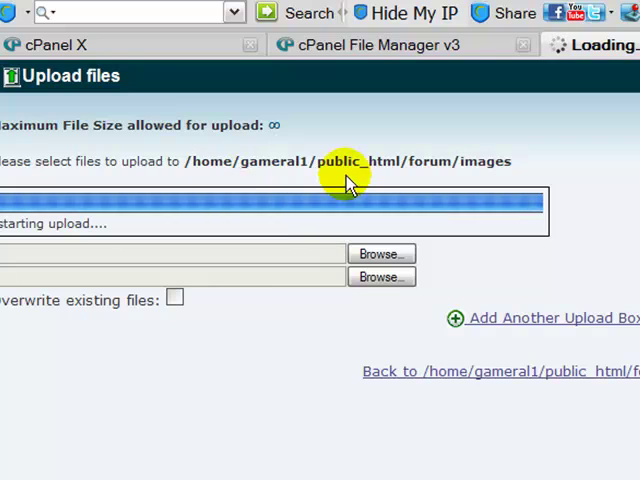
mouse_move(362, 140)
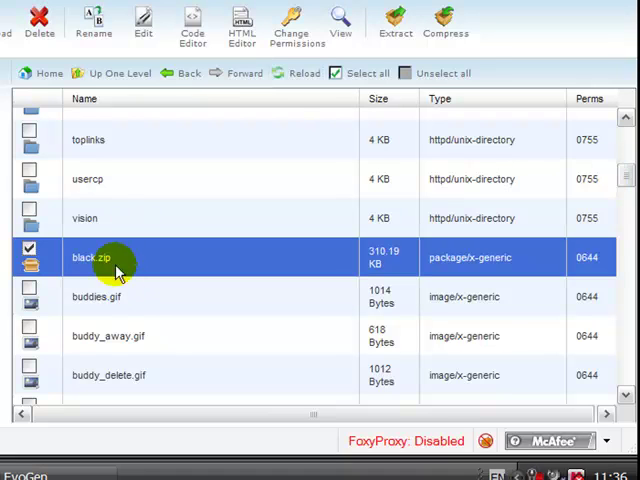
Extract black.zip in the images folder and dismiss the extraction results.
click(395, 25)
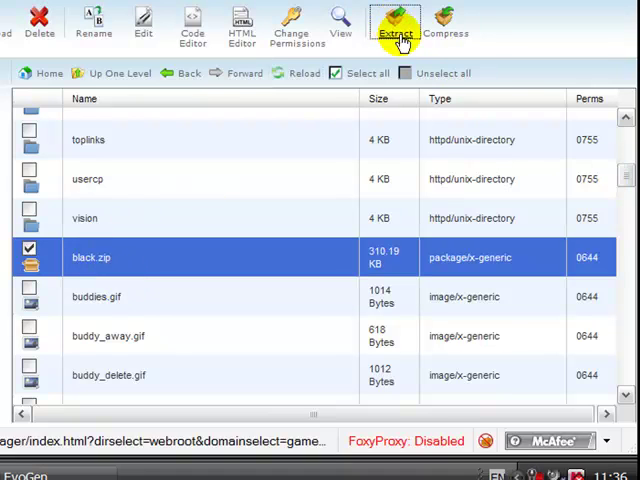
click(395, 25)
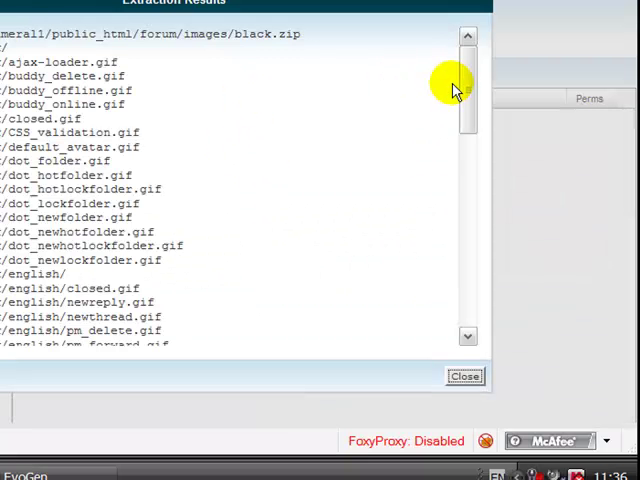
click(464, 376)
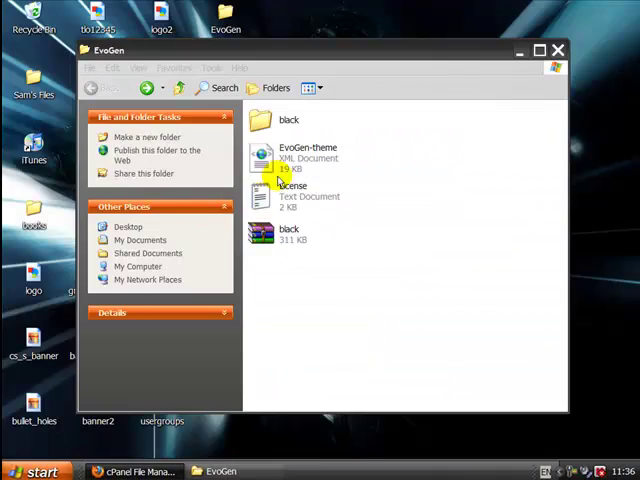
Leave the EvoGen folder and return to Firefox.
click(290, 160)
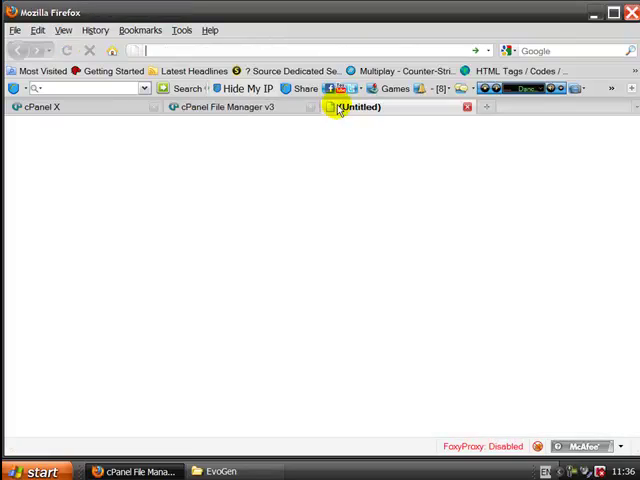
Log in to the Admin CP at gamer-allianz.com/fp and view the Themes list.
text(http://gamer-allianz.com/fp)
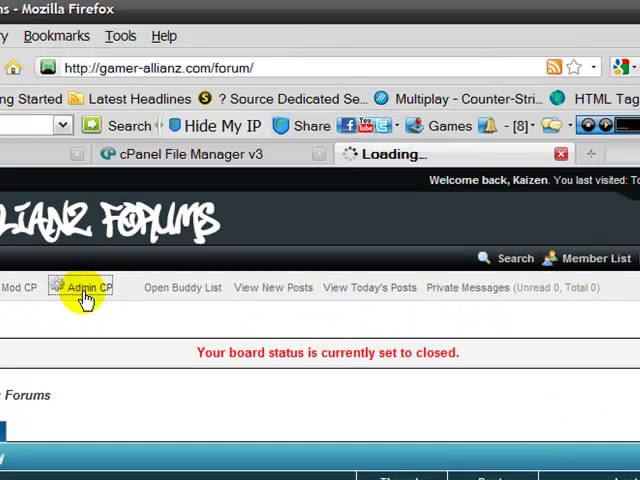
click(82, 287)
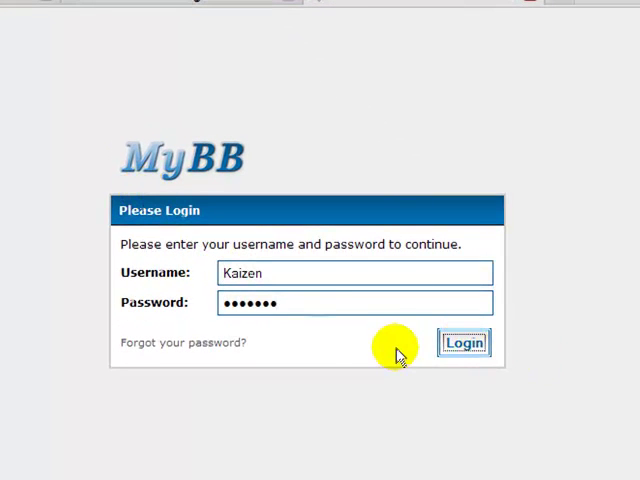
click(463, 342)
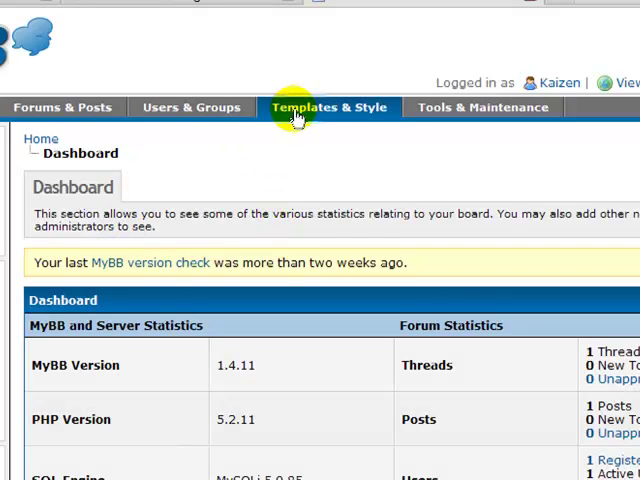
click(328, 107)
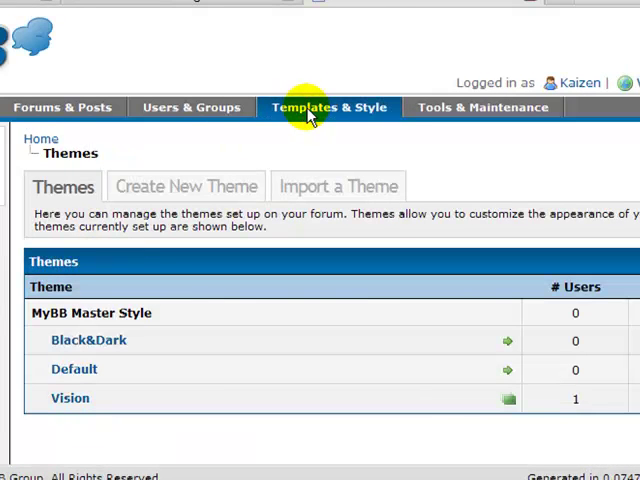
mouse_move(337, 186)
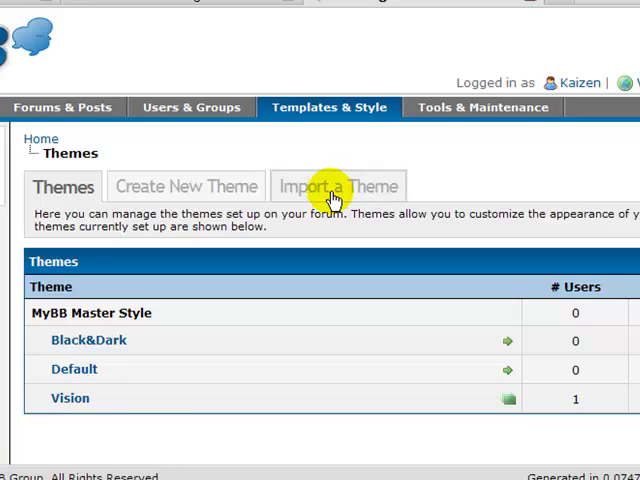
Import the EvoGen theme file under a new name as a child of MyBB Master Style.
click(338, 186)
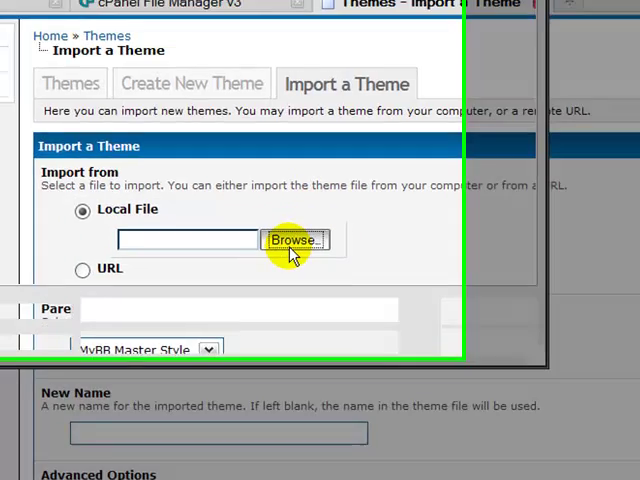
click(294, 240)
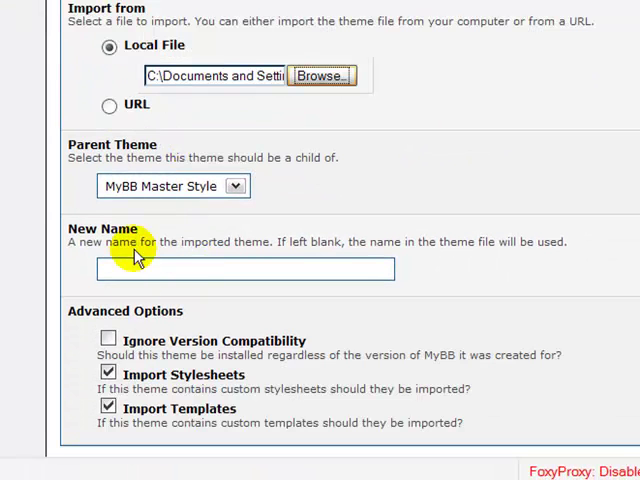
click(109, 339)
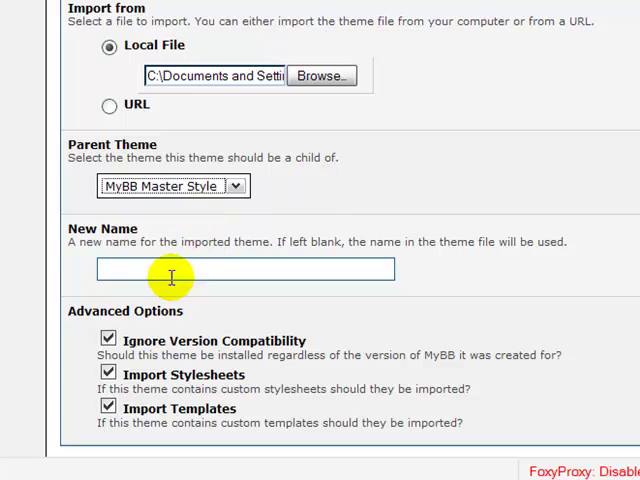
scroll(down, 3)
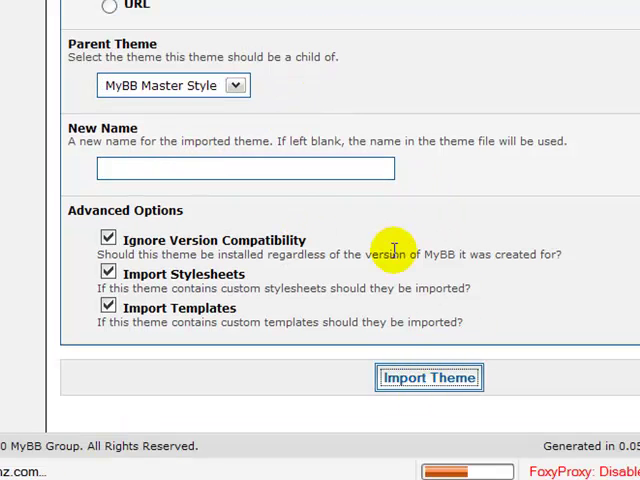
click(429, 377)
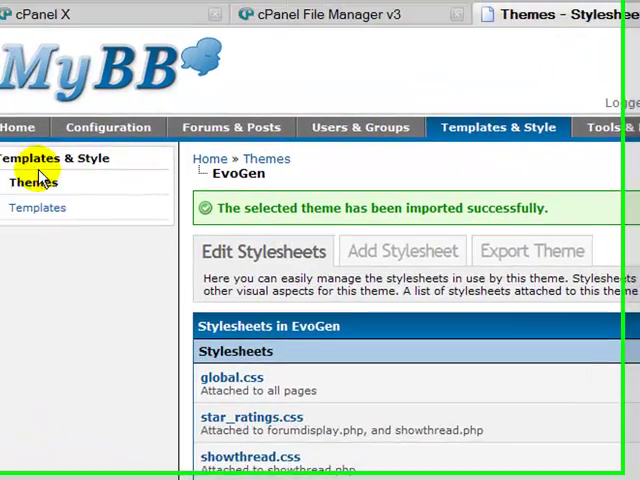
Set EvoGen as the default theme from the Themes list.
click(36, 182)
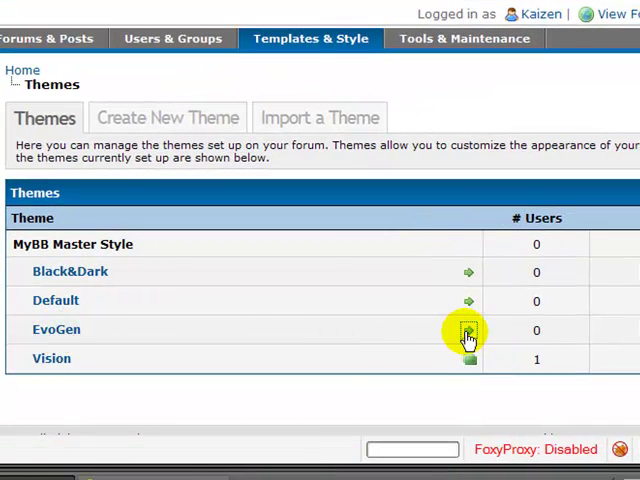
click(469, 330)
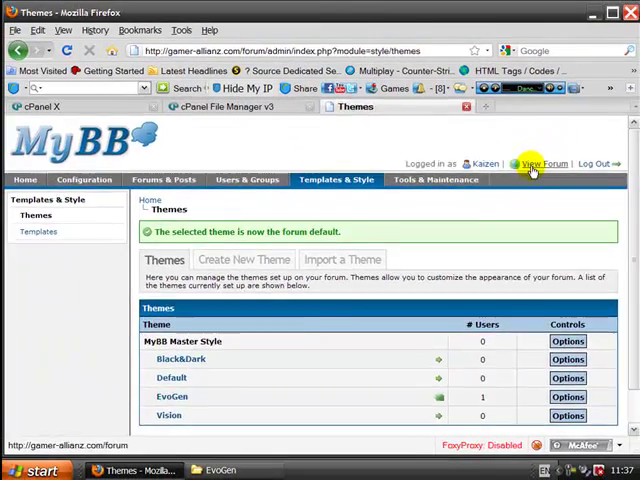
click(544, 163)
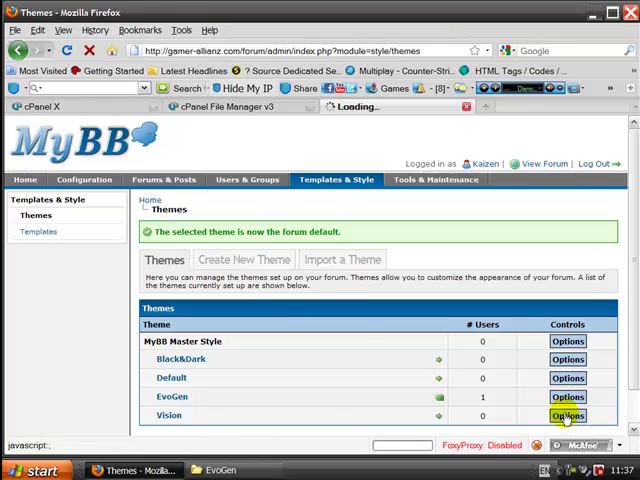
Open Configuration > Plugins, then minimize Firefox to reveal the contact_us_form archive.
click(567, 397)
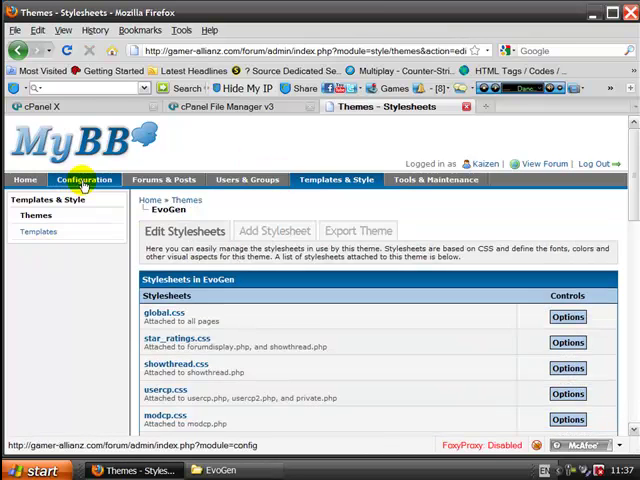
click(84, 179)
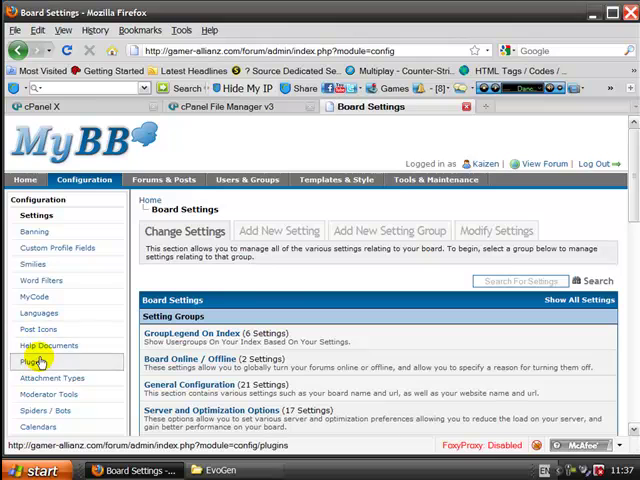
click(35, 361)
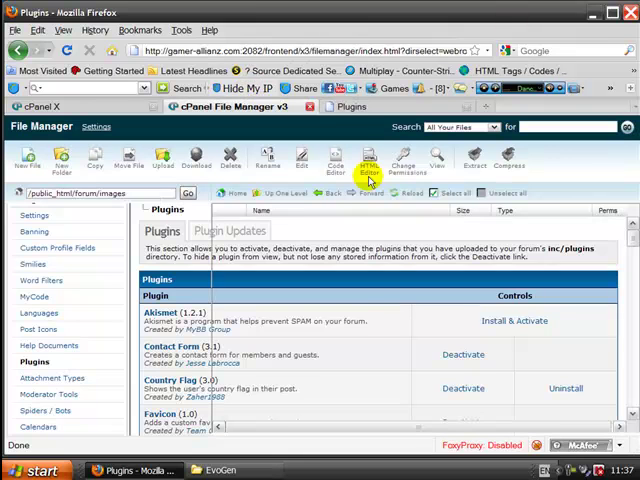
click(247, 107)
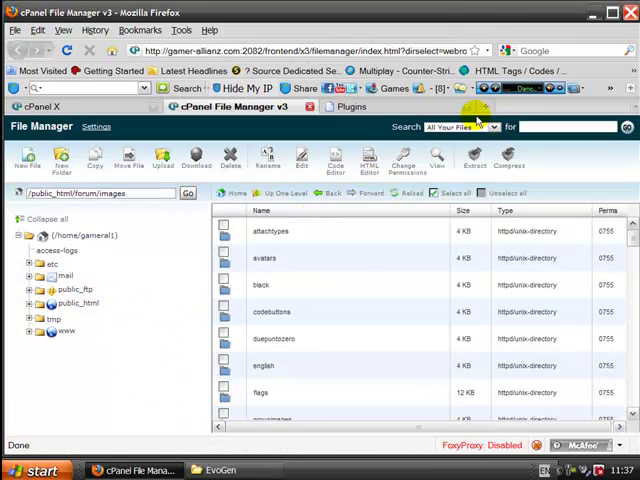
click(216, 470)
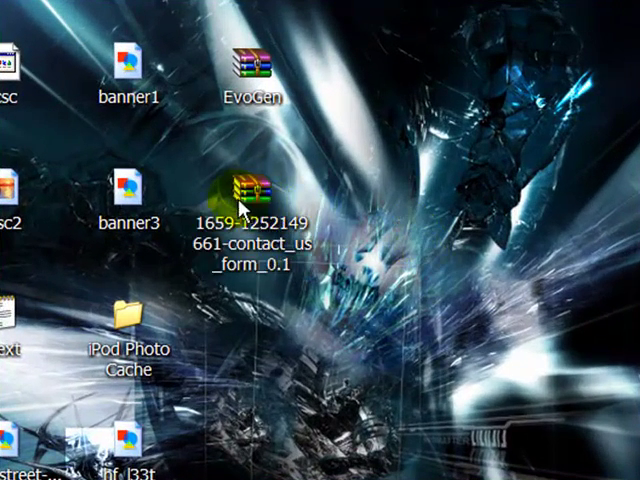
Open the contact_us_form package and read its readme installation instructions.
double_click(243, 190)
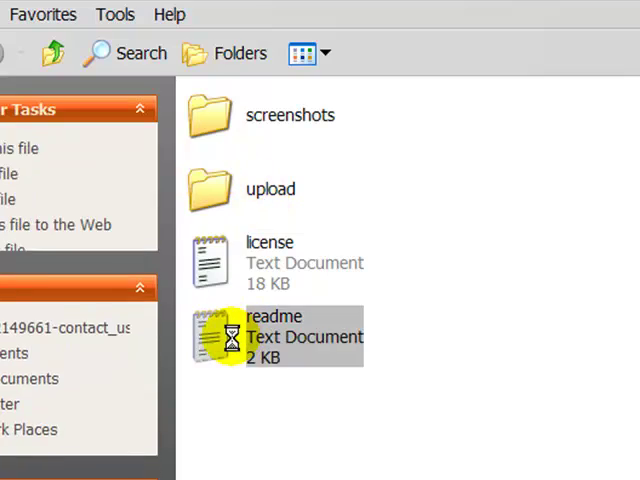
double_click(275, 335)
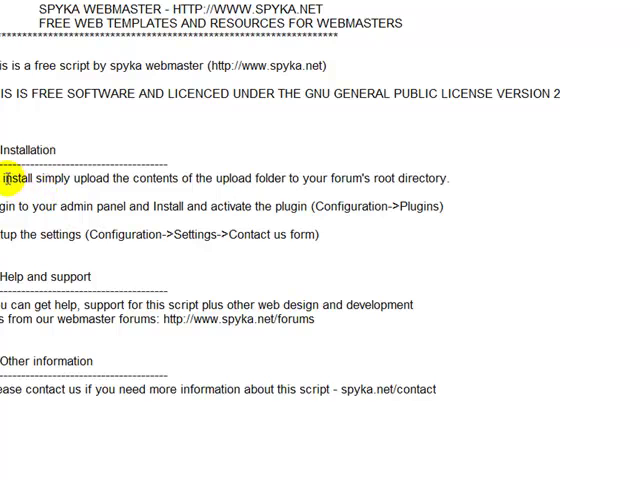
mouse_move(258, 206)
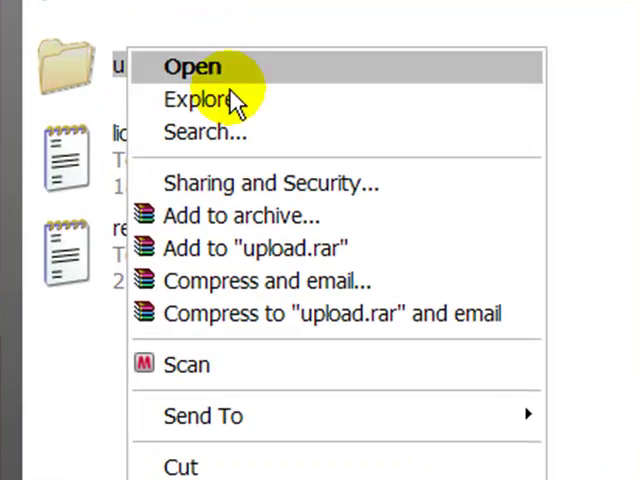
Pack the plugin's upload folder into a ZIP archive named upload.zip.
click(250, 215)
text(upload.z)
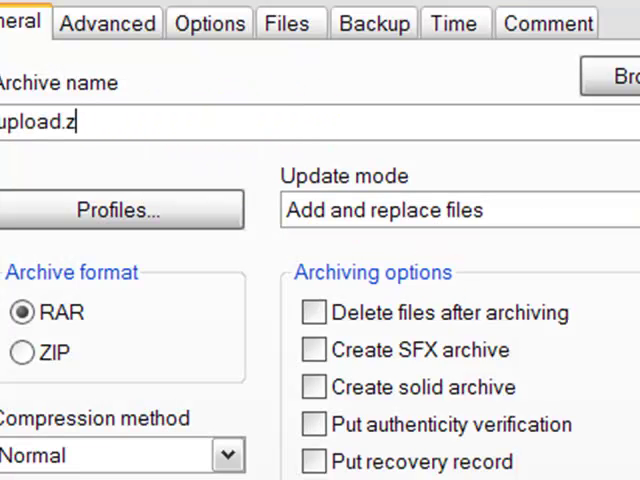
click(21, 352)
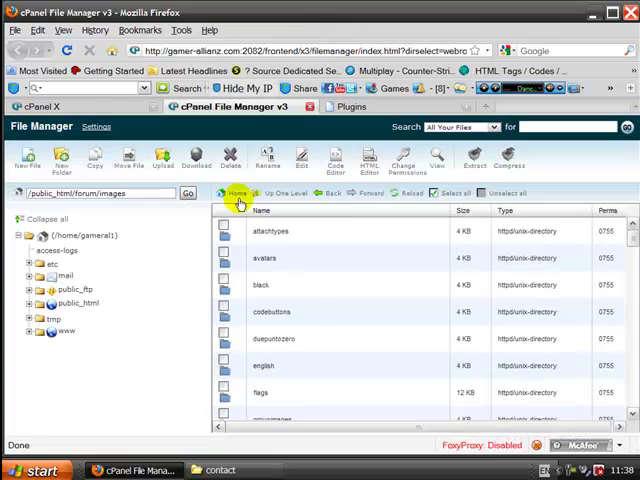
Upload upload.zip from Desktop > contact into public_html/forum.
click(69, 303)
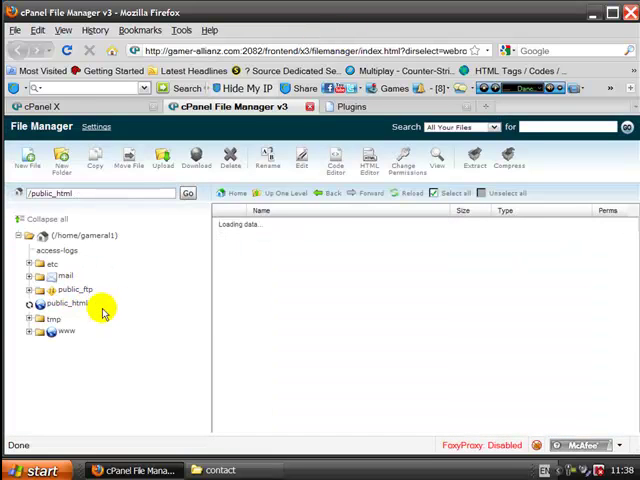
click(30, 303)
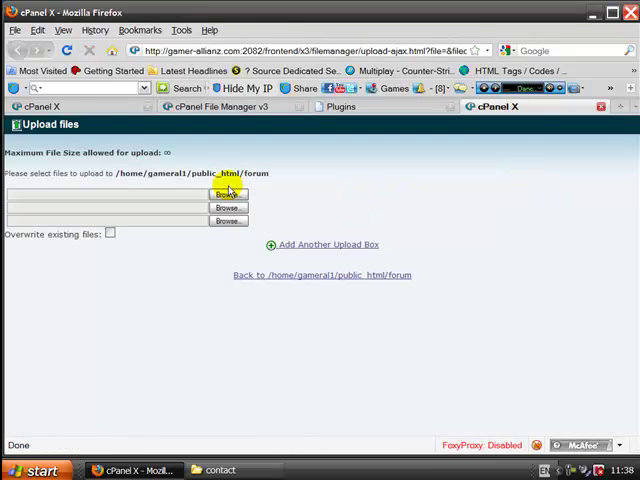
click(221, 193)
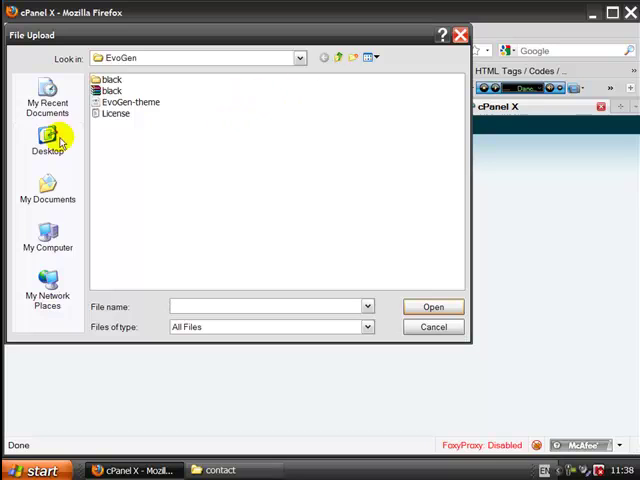
click(47, 140)
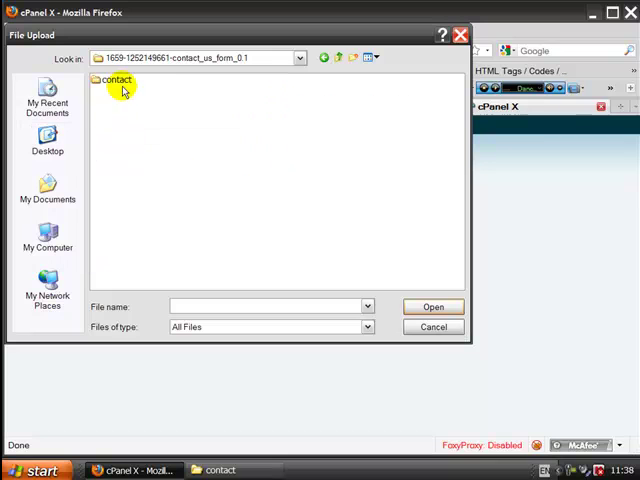
double_click(116, 80)
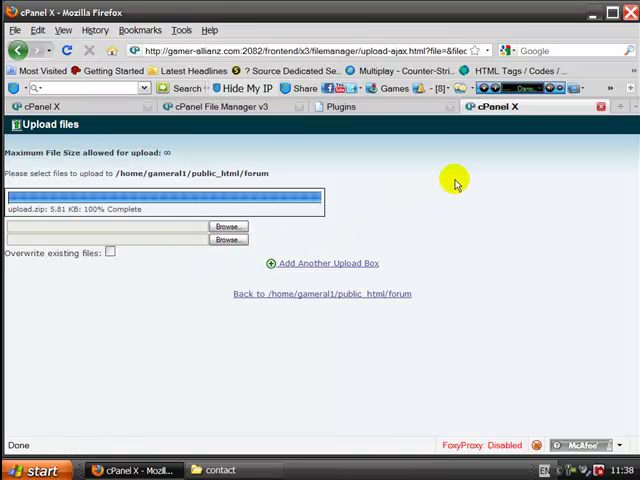
Return to the forum folder listing and select the uploaded upload.zip.
click(316, 293)
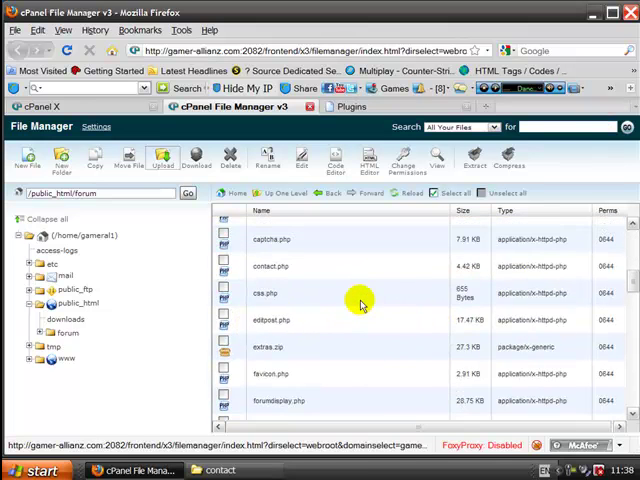
scroll(down, 3)
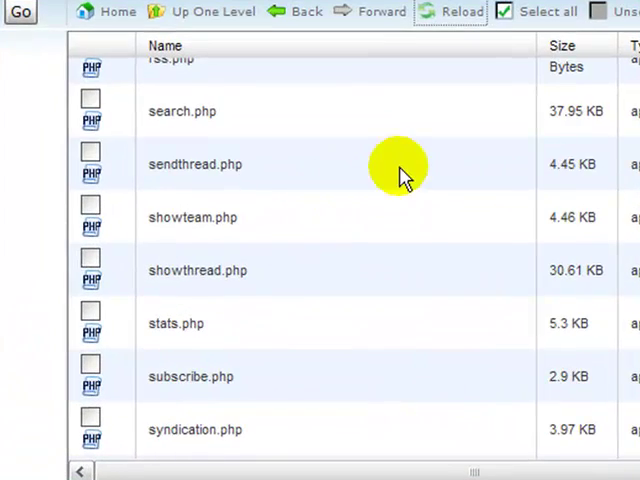
scroll(down, 3)
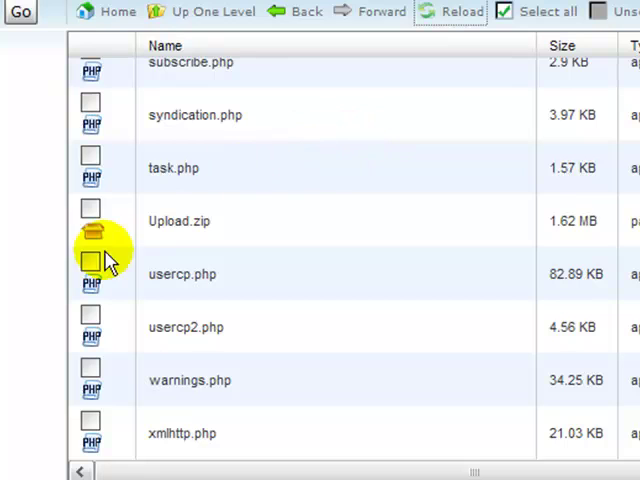
click(90, 208)
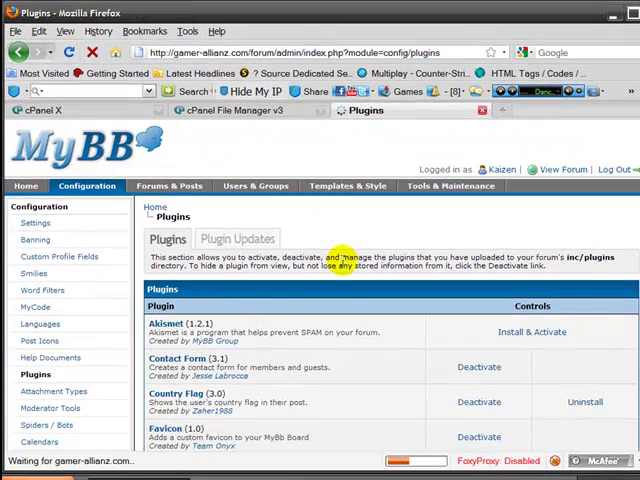
Scroll the plugins list to confirm Contact Form is active, then minimize the browser.
scroll(down, 3)
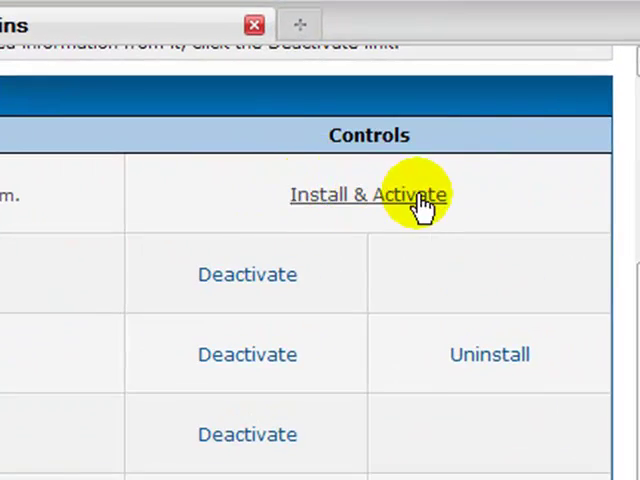
scroll(down, 3)
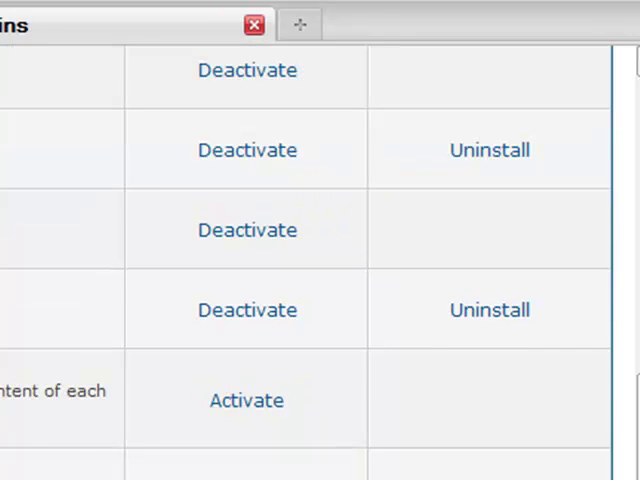
scroll(up, 3)
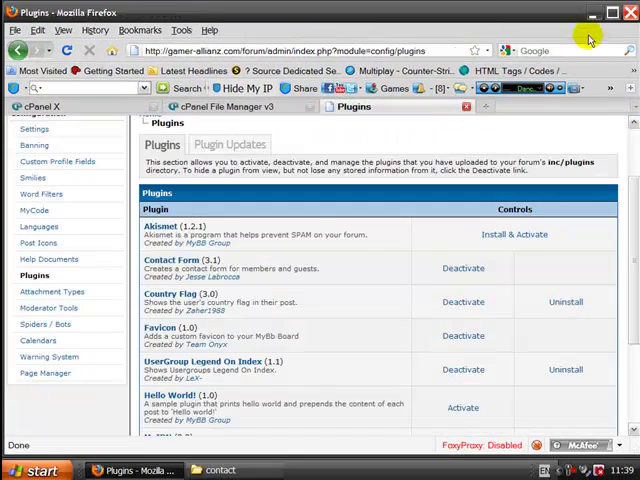
click(218, 470)
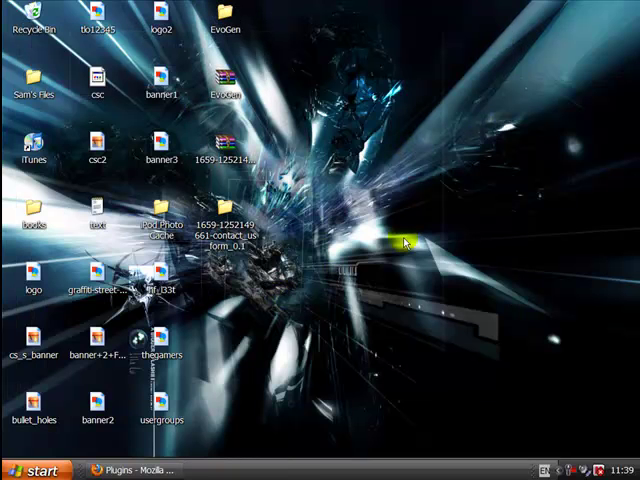
mouse_move(385, 242)
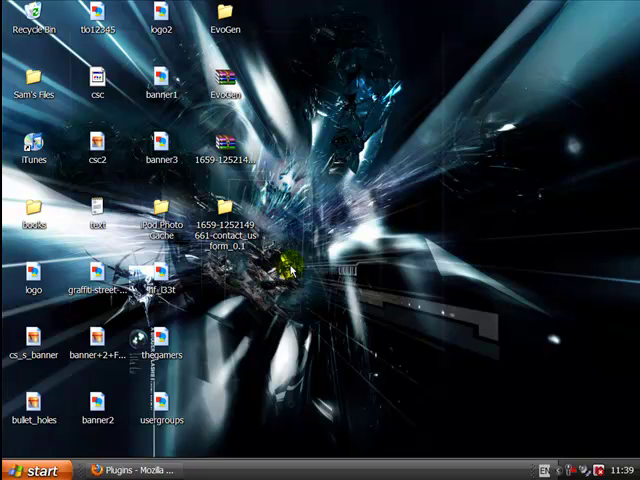
mouse_move(340, 295)
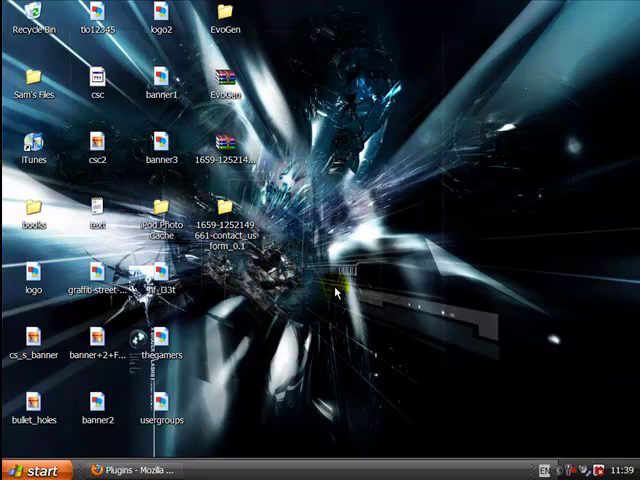